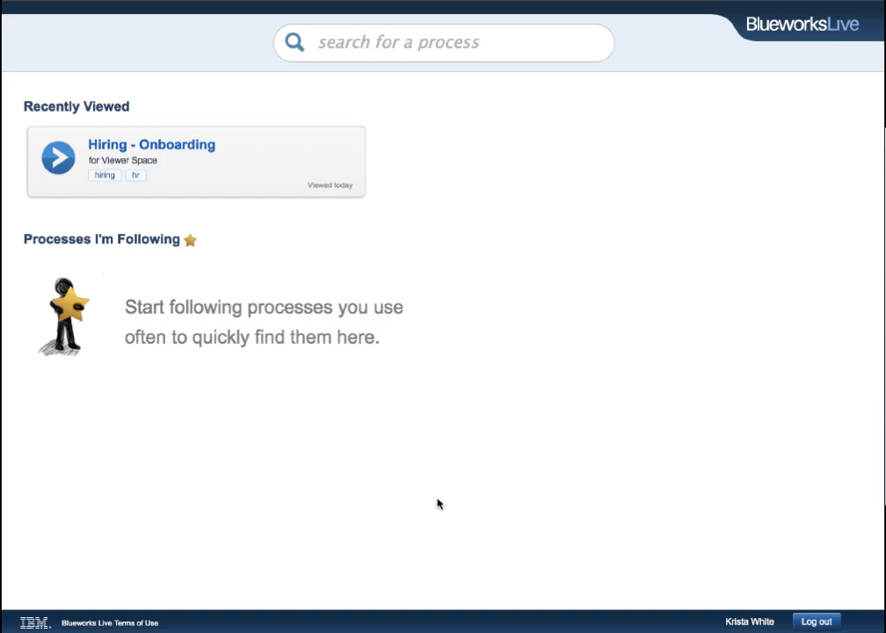
{"action": "mouse_move", "coordinate": [409, 316]}
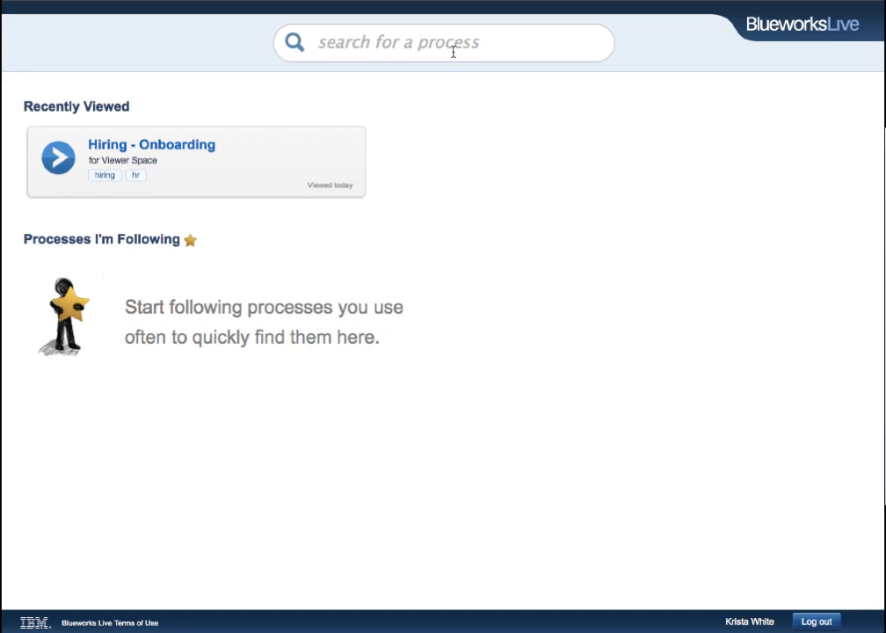
- Search processes for 'hr' and open the Hiring - Onboarding result
{"action": "type", "text": "hr"}
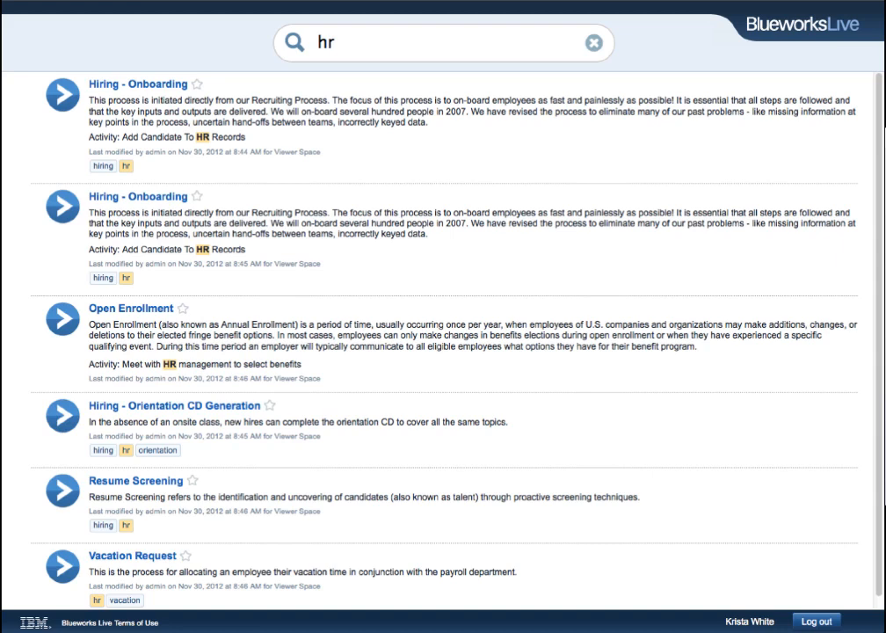
{"action": "left_click", "coordinate": [137, 83]}
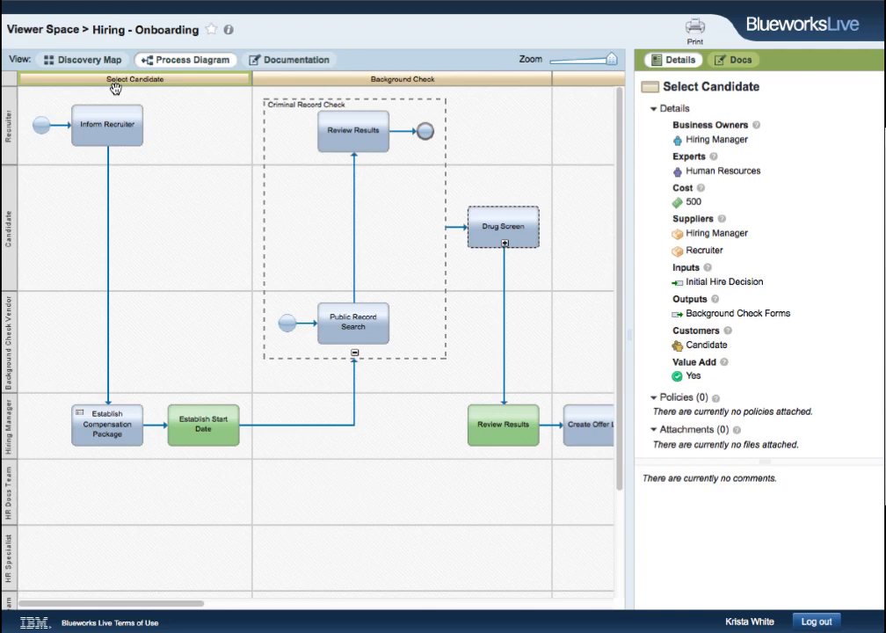
{"action": "mouse_move", "coordinate": [78, 67]}
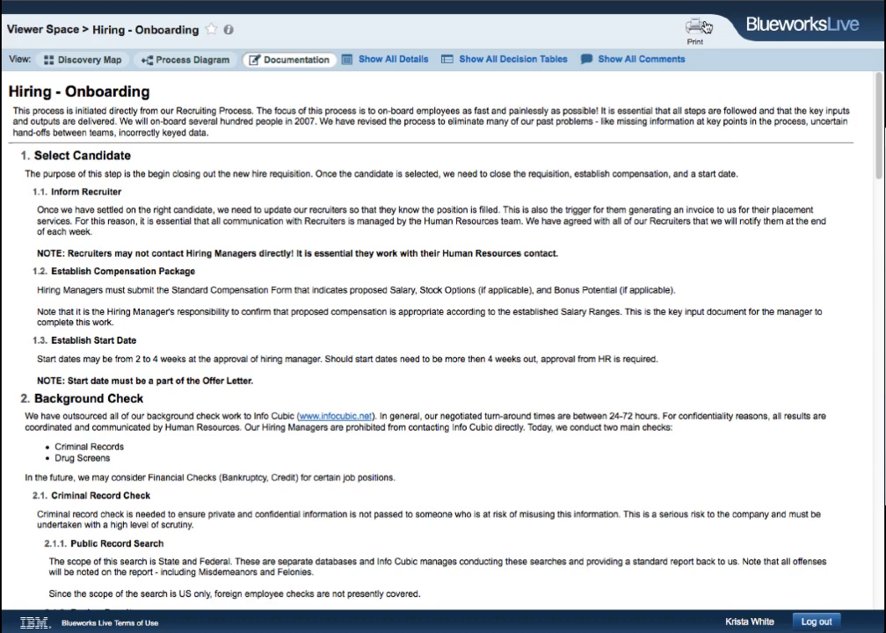
- Show all details and decision tables for Hiring - Onboarding, then star it to follow
{"action": "left_click", "coordinate": [391, 59]}
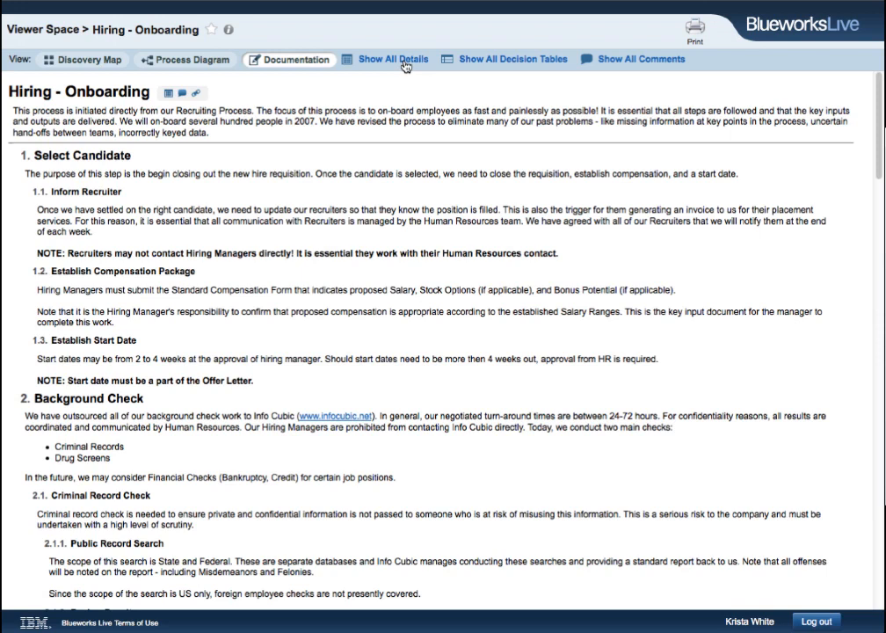
{"action": "mouse_move", "coordinate": [450, 59]}
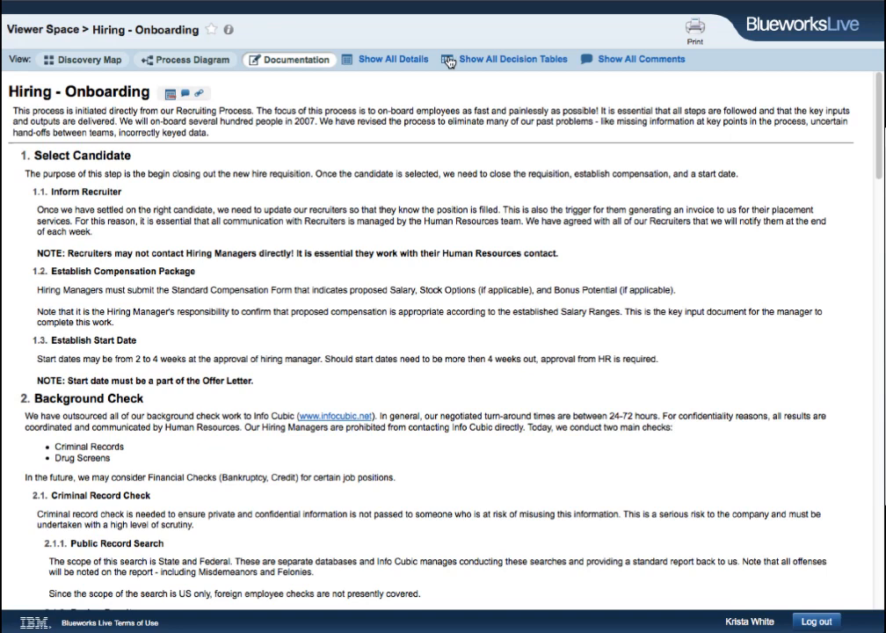
{"action": "left_click", "coordinate": [504, 59]}
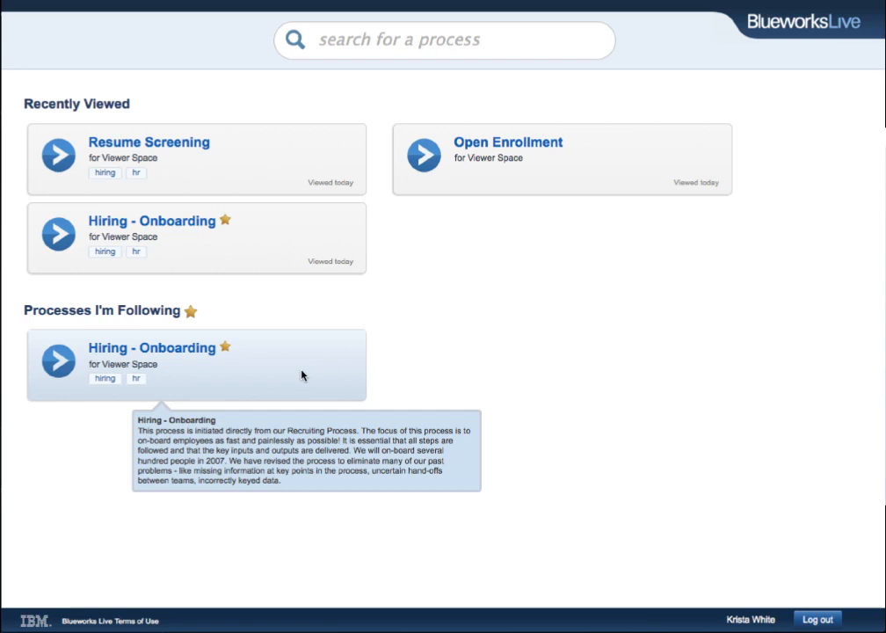
{"action": "mouse_move", "coordinate": [220, 277]}
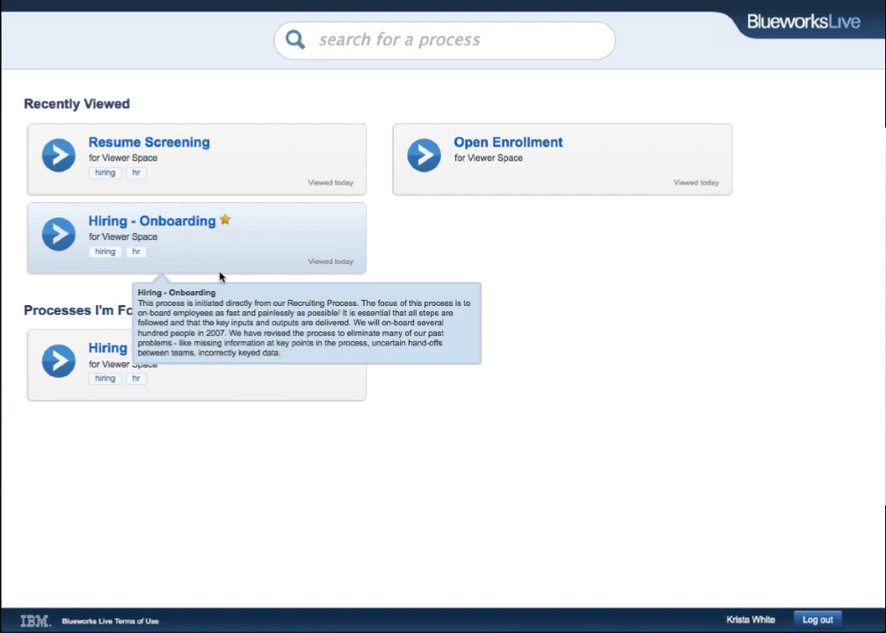
- Open the Hiring - Onboarding card from the home page
{"action": "left_click", "coordinate": [150, 220]}
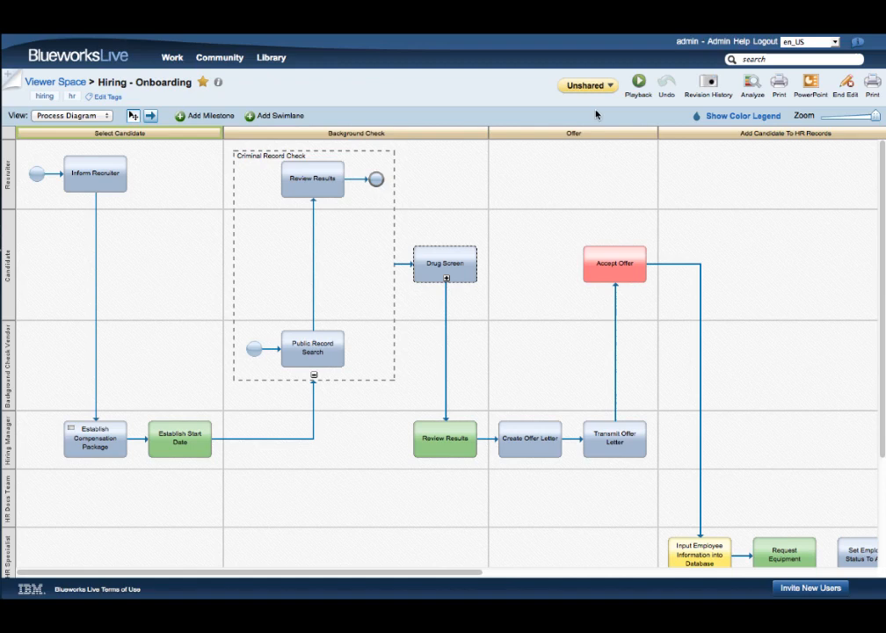
- Switch Hiring - Onboarding from Unshared to Shared and open Viewer Space from the breadcrumb
{"action": "left_click", "coordinate": [587, 86]}
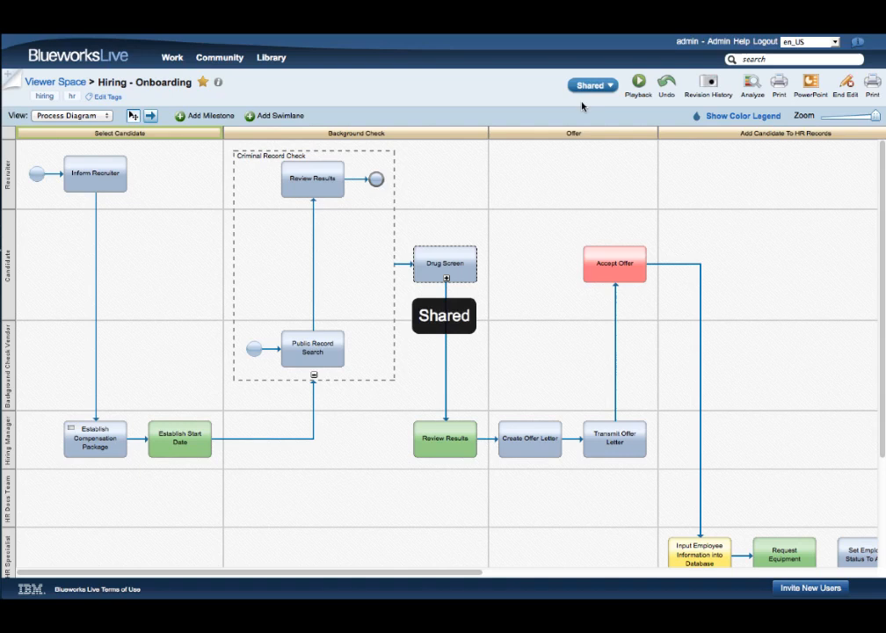
{"action": "left_click", "coordinate": [592, 85]}
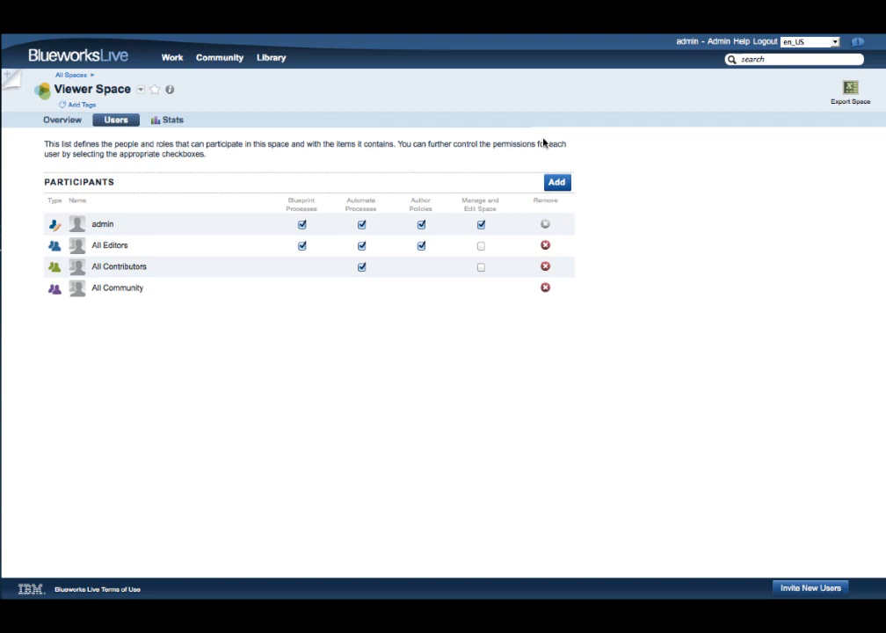
{"action": "mouse_move", "coordinate": [500, 204]}
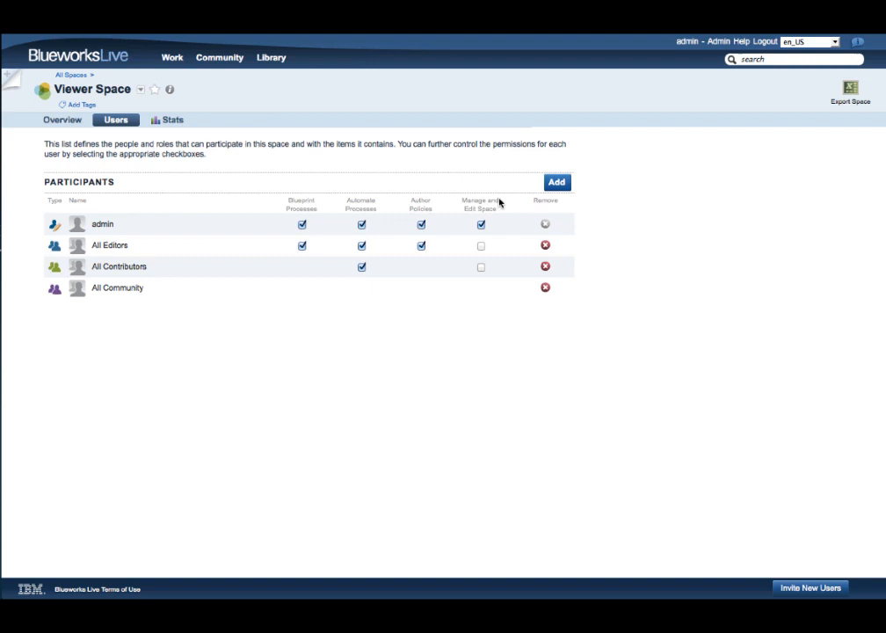
- Add All Viewers from the Add Participants list to Viewer Space's users
{"action": "left_click", "coordinate": [556, 182]}
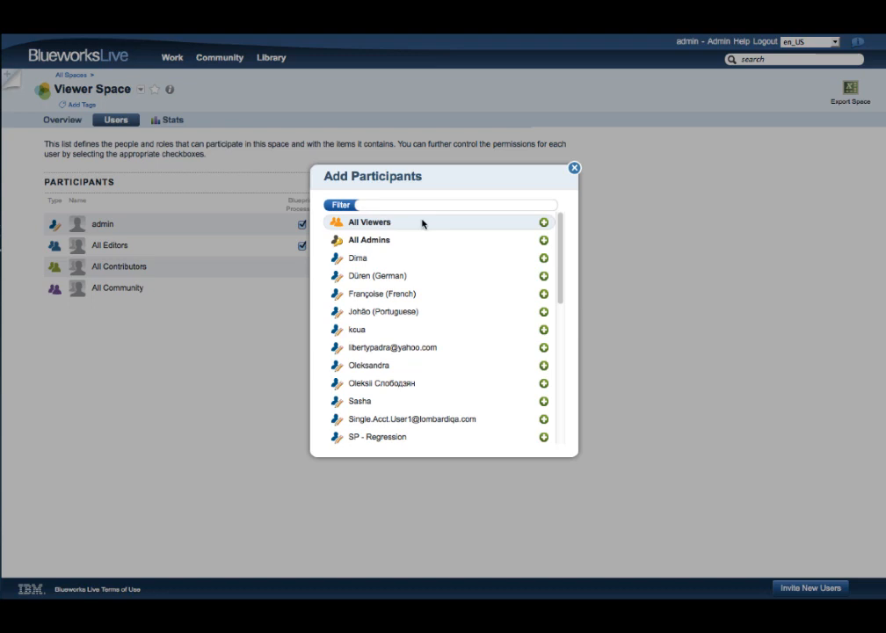
{"action": "left_click", "coordinate": [544, 222]}
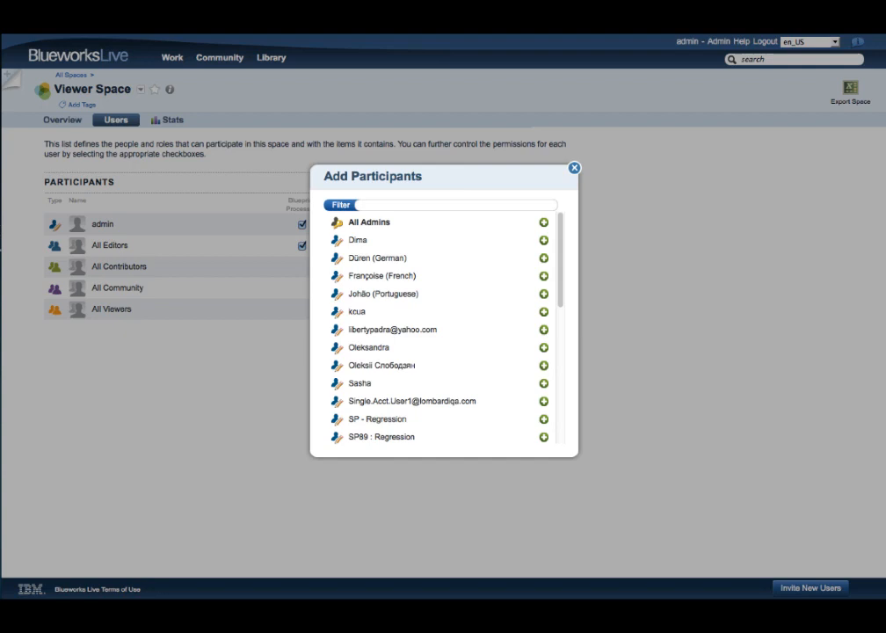